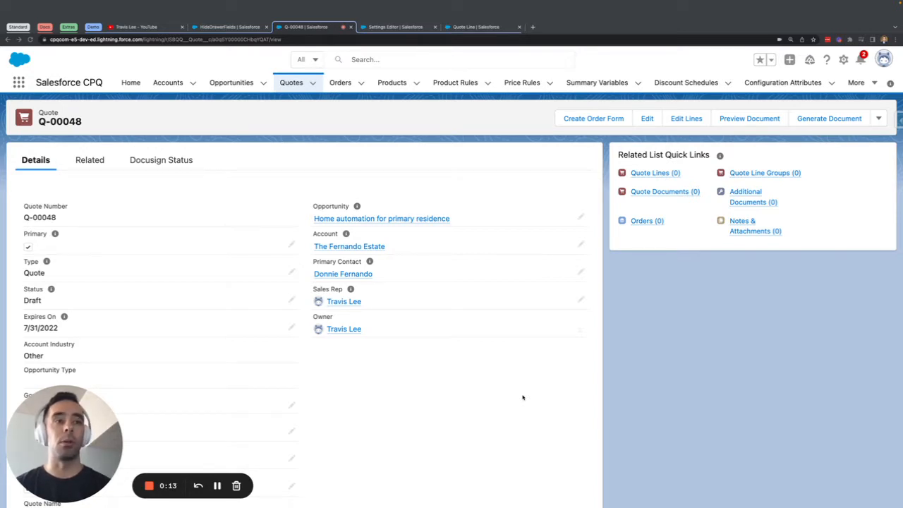
mouse_move(442, 279)
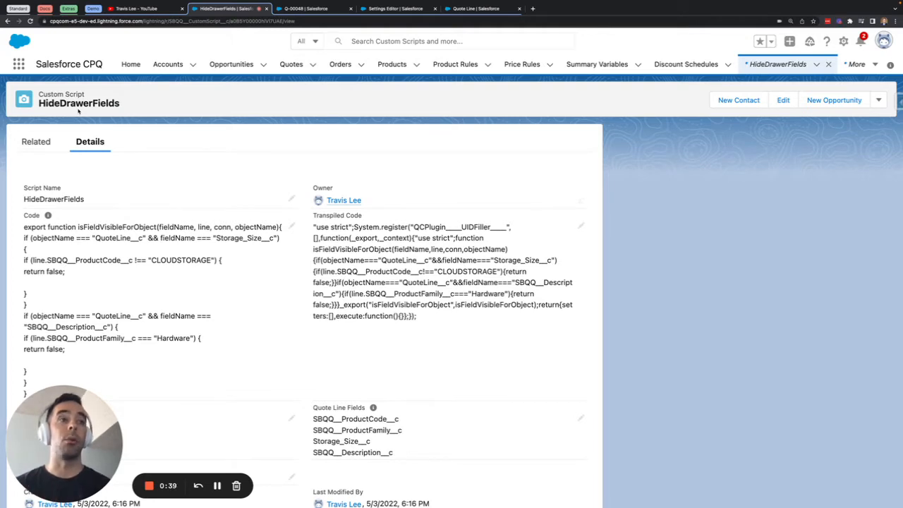
Scroll through the HideDrawerFields Code field to review its Storage Size rule
scroll("down", 3)
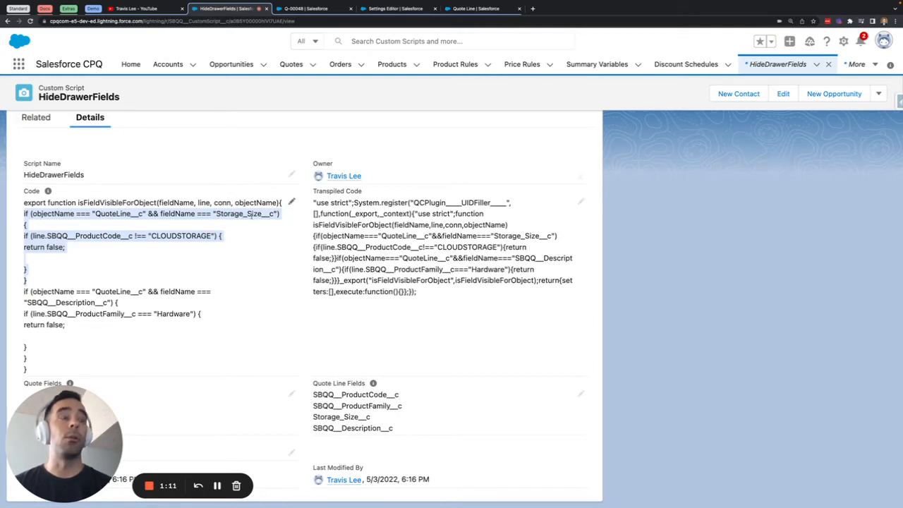
mouse_move(180, 243)
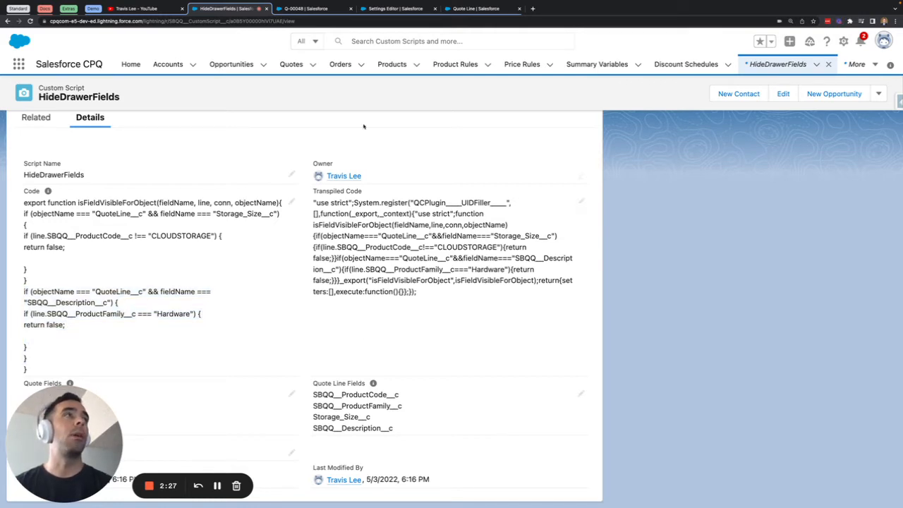
Add CLOUDSTORAGE and COPYMACHINE products to quote Q-00048 through Edit Lines
left_click(310, 9)
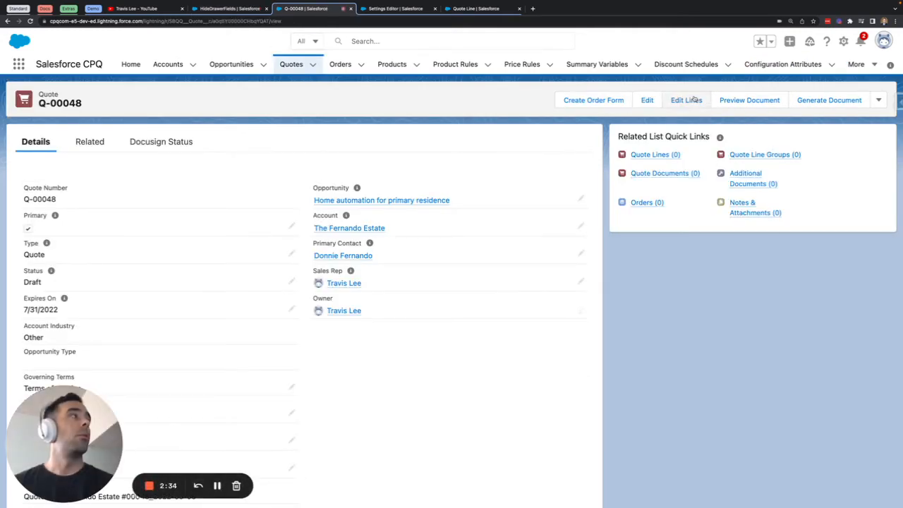
left_click(684, 100)
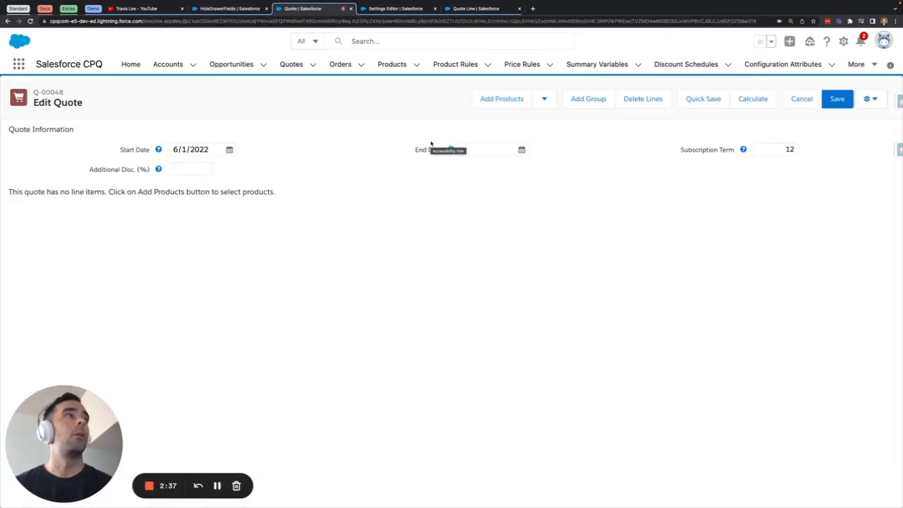
left_click(501, 98)
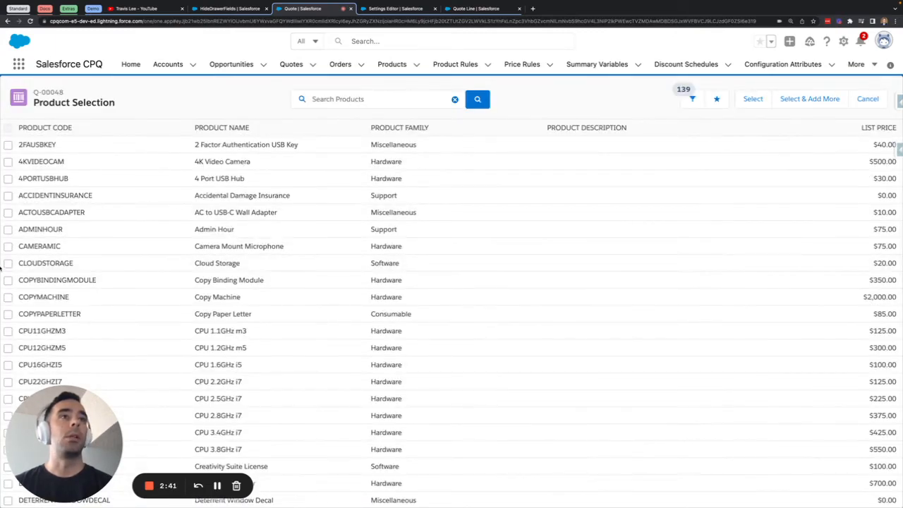
left_click(8, 262)
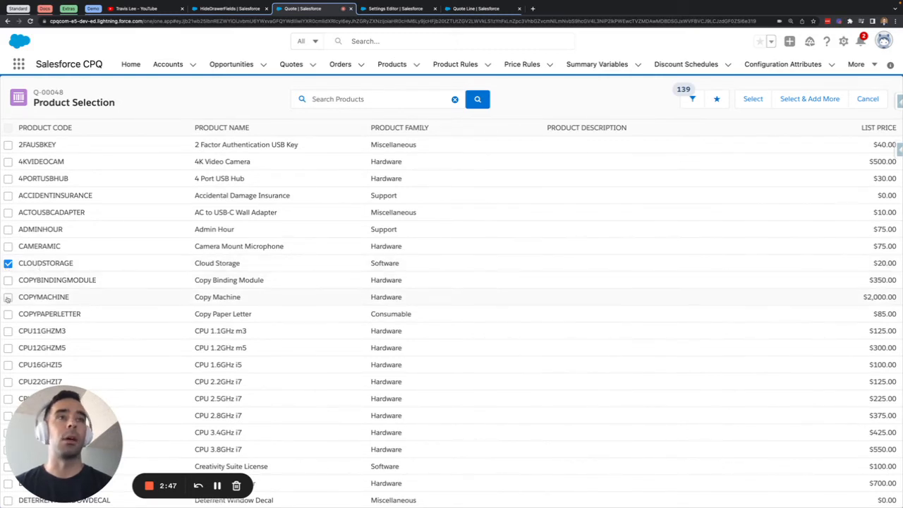
left_click(8, 296)
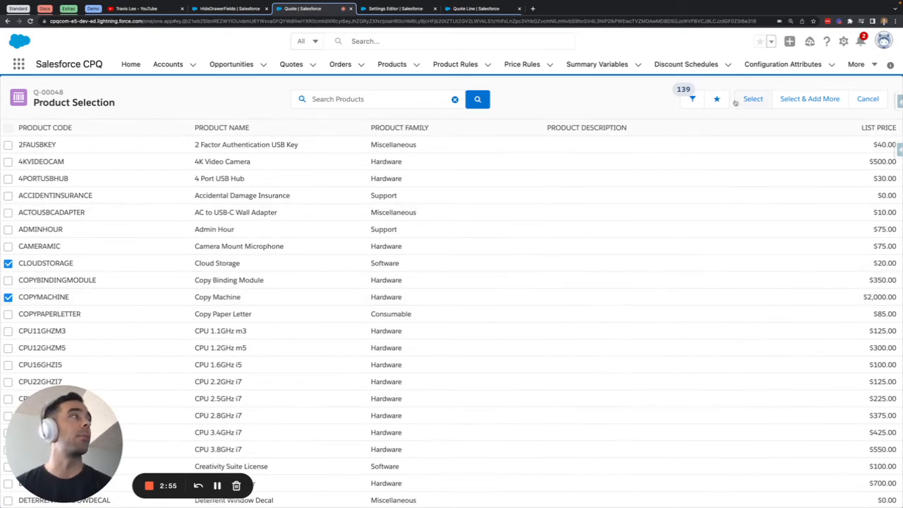
left_click(752, 99)
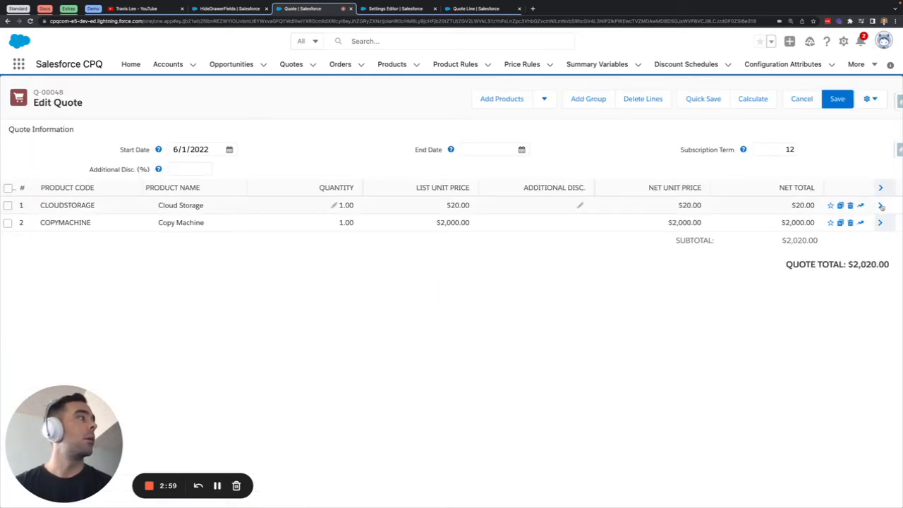
Set the Cloud Storage line's Storage Size to 6 and description to 'This is a custom description'
left_click(880, 204)
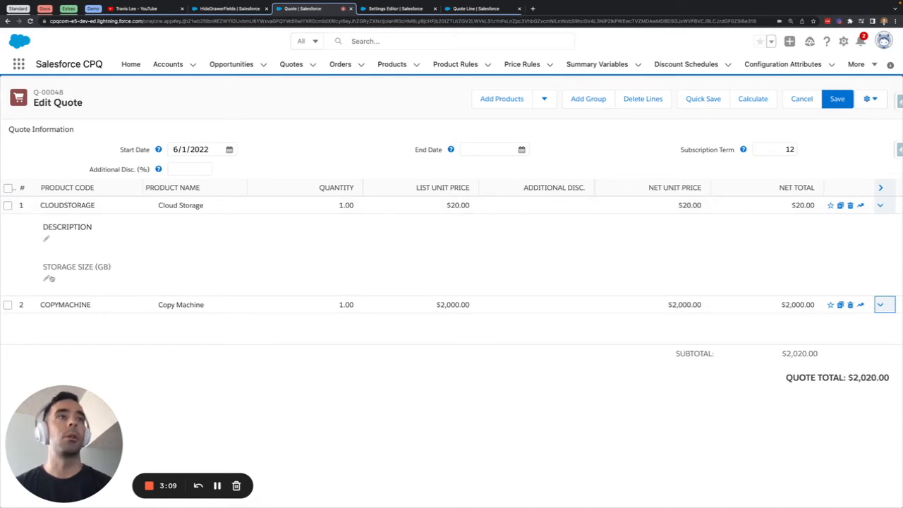
type("6")
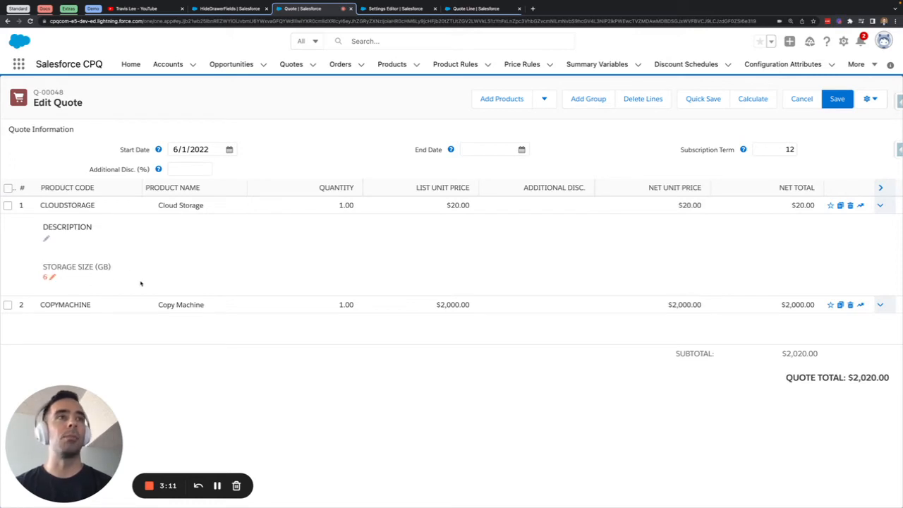
left_click(46, 238)
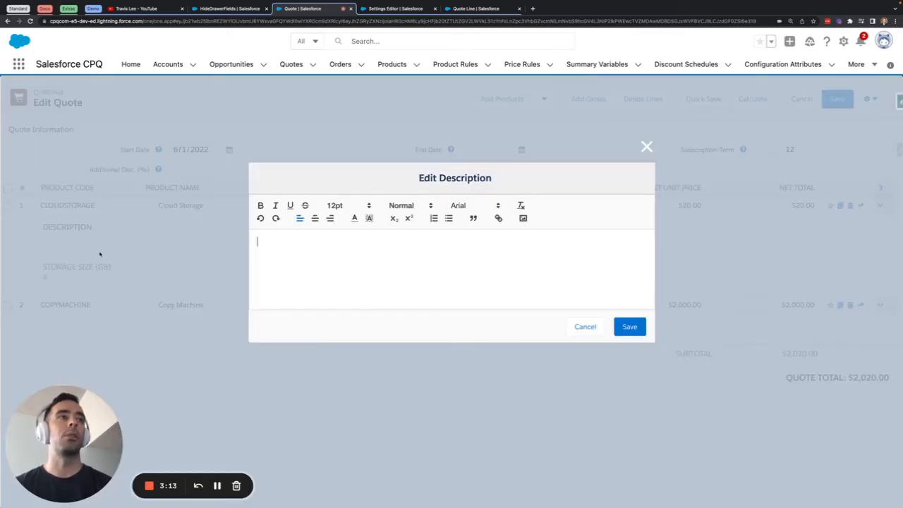
type("T")
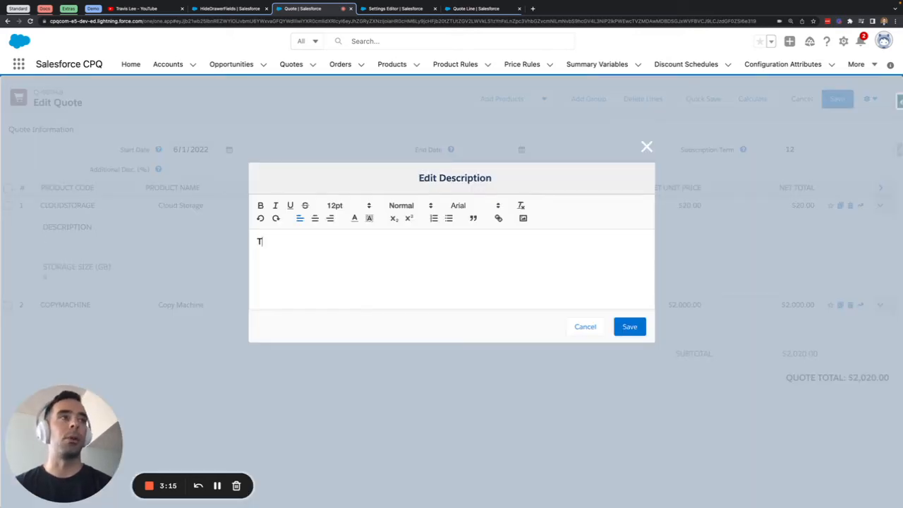
type("his cus")
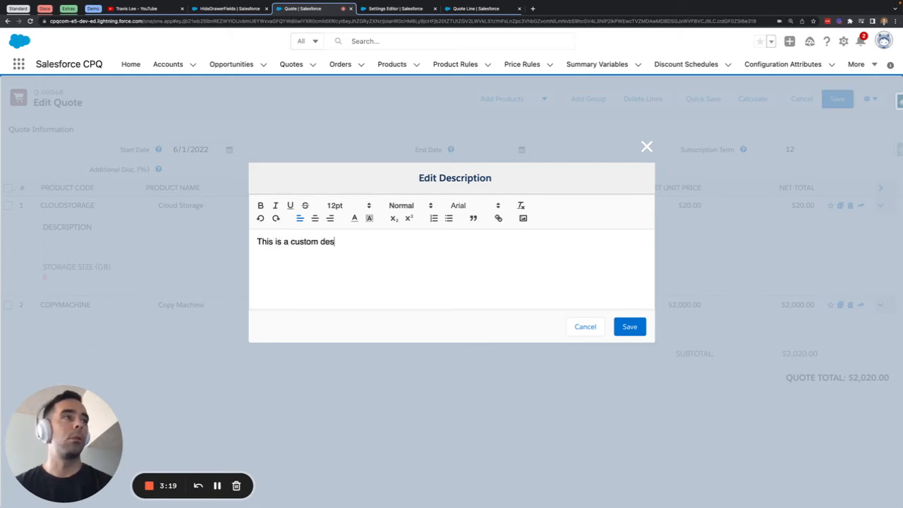
left_click(628, 326)
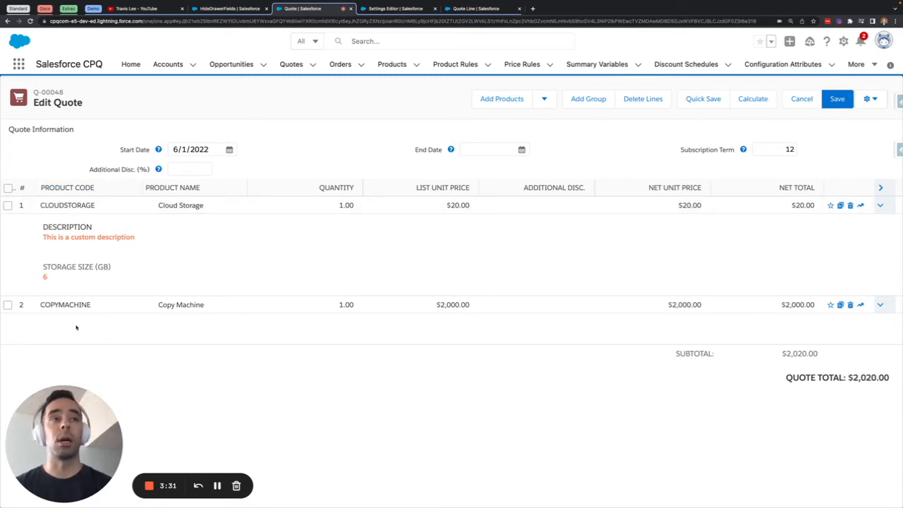
Exit the Q-00048 line editor and return to the HideDrawerFields tab
left_click(837, 98)
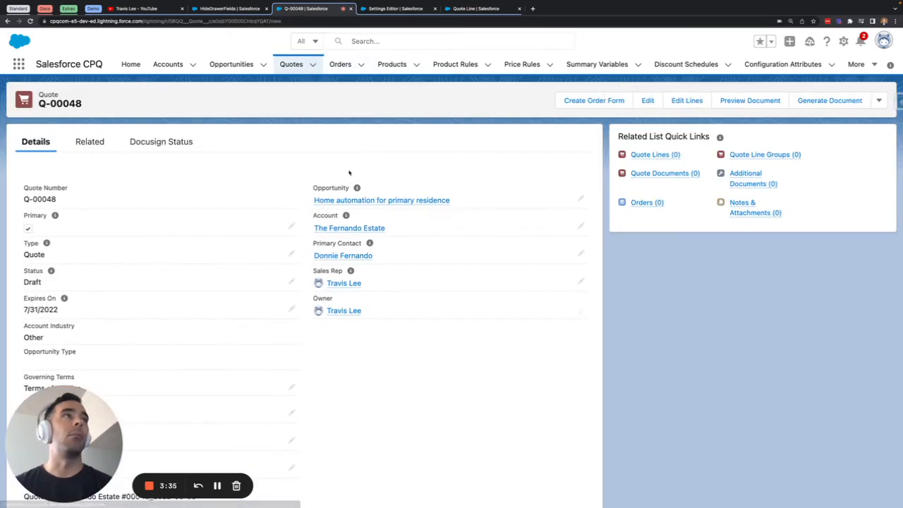
mouse_move(379, 243)
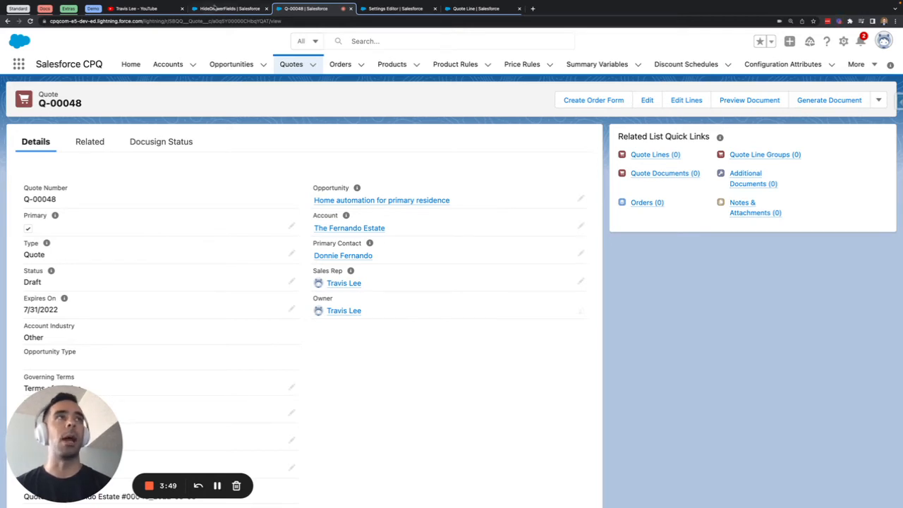
left_click(224, 9)
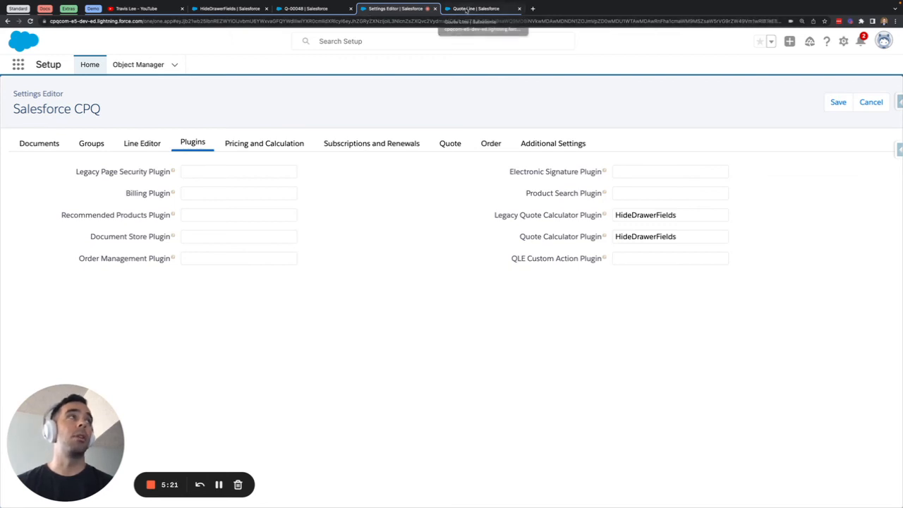
Open the Quote Line object's Standard Line Item Drawer field set
left_click(483, 8)
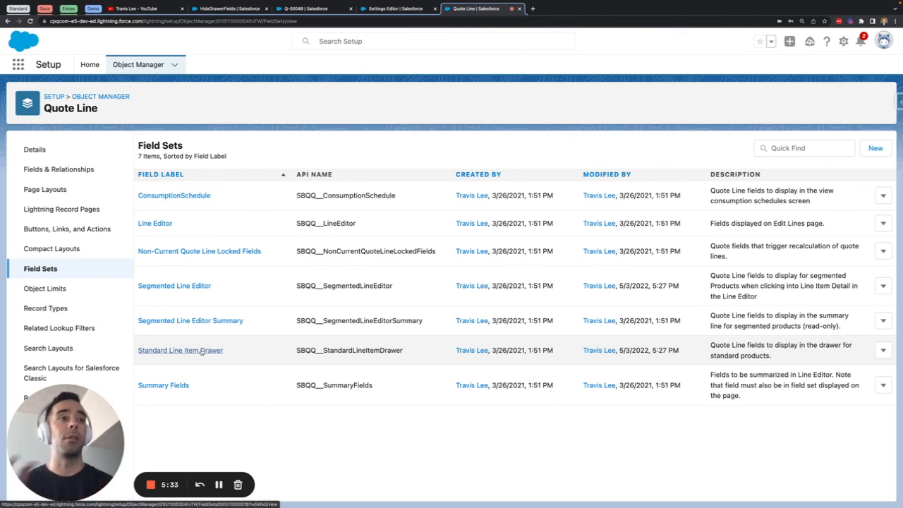
left_click(180, 350)
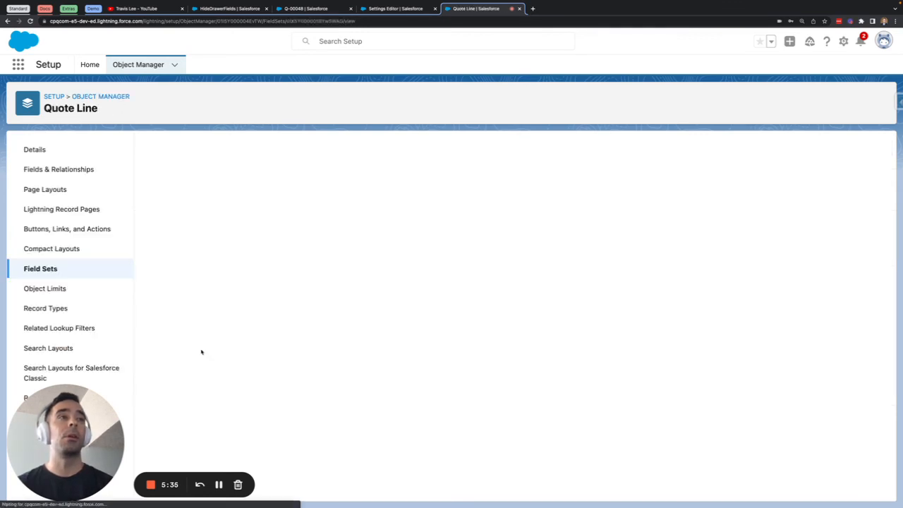